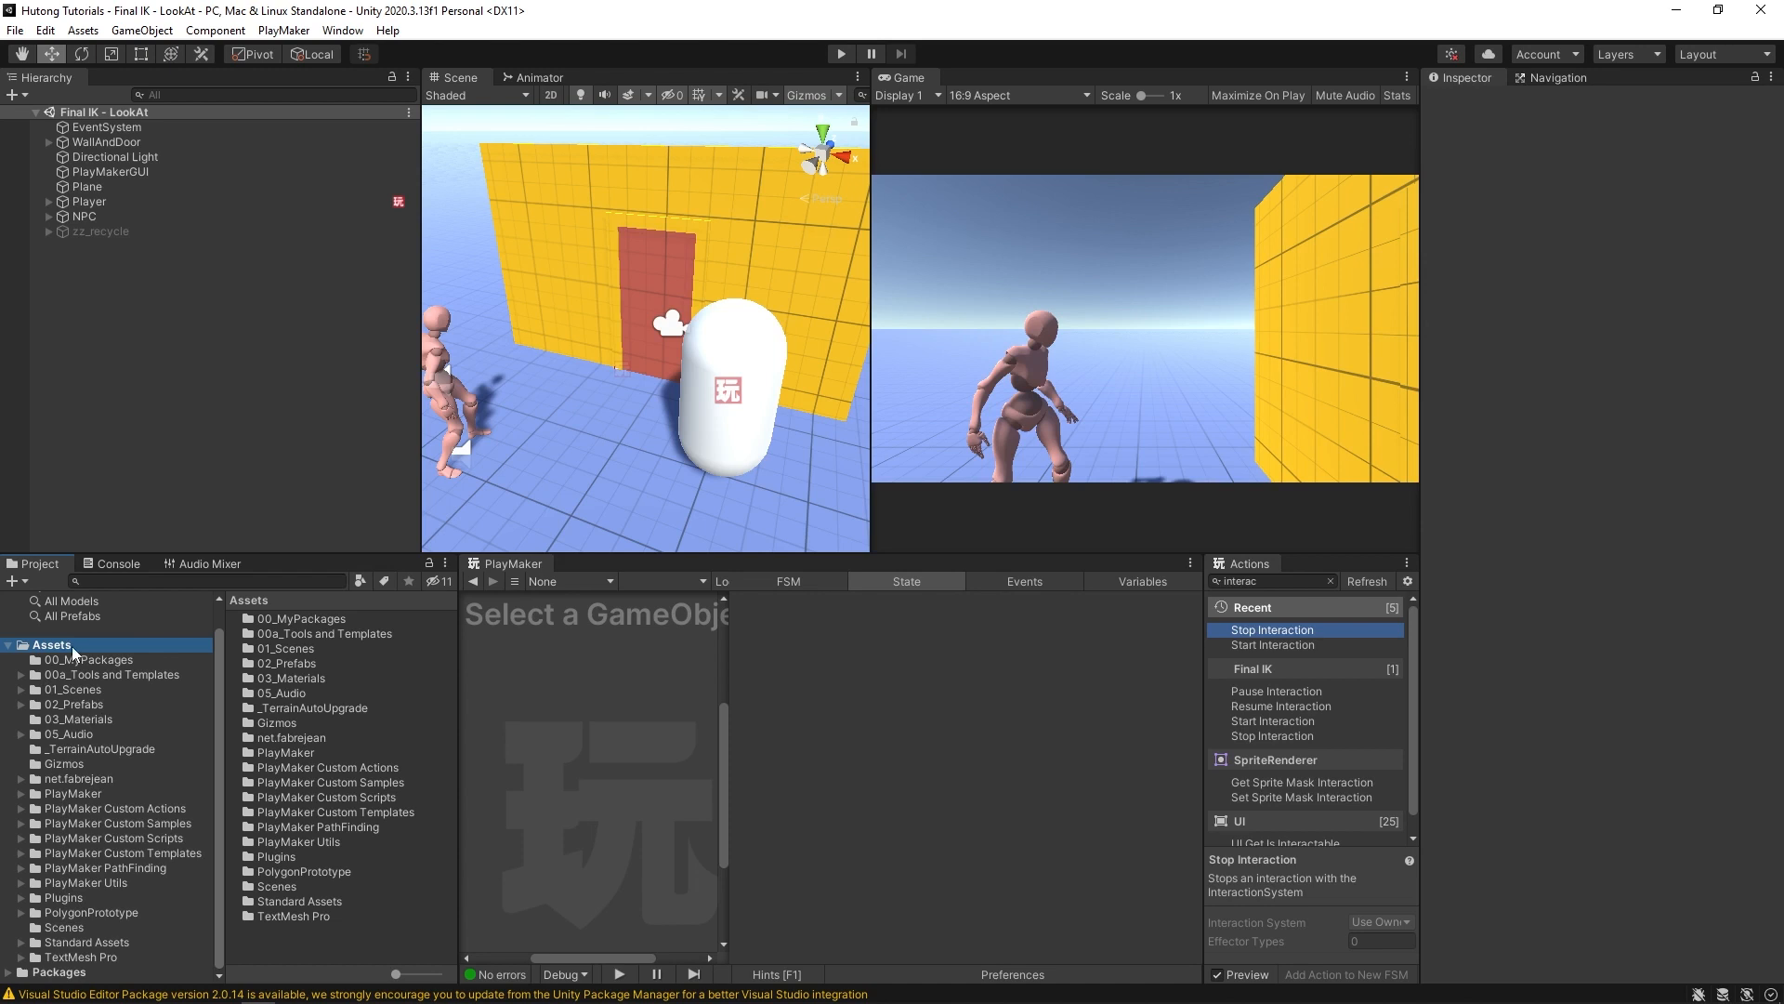
Step: Import the Final IK PlayMaker package from Plugins > RootMotion > FinalIK > _Integration, acknowledging nothing to import
click(22, 896)
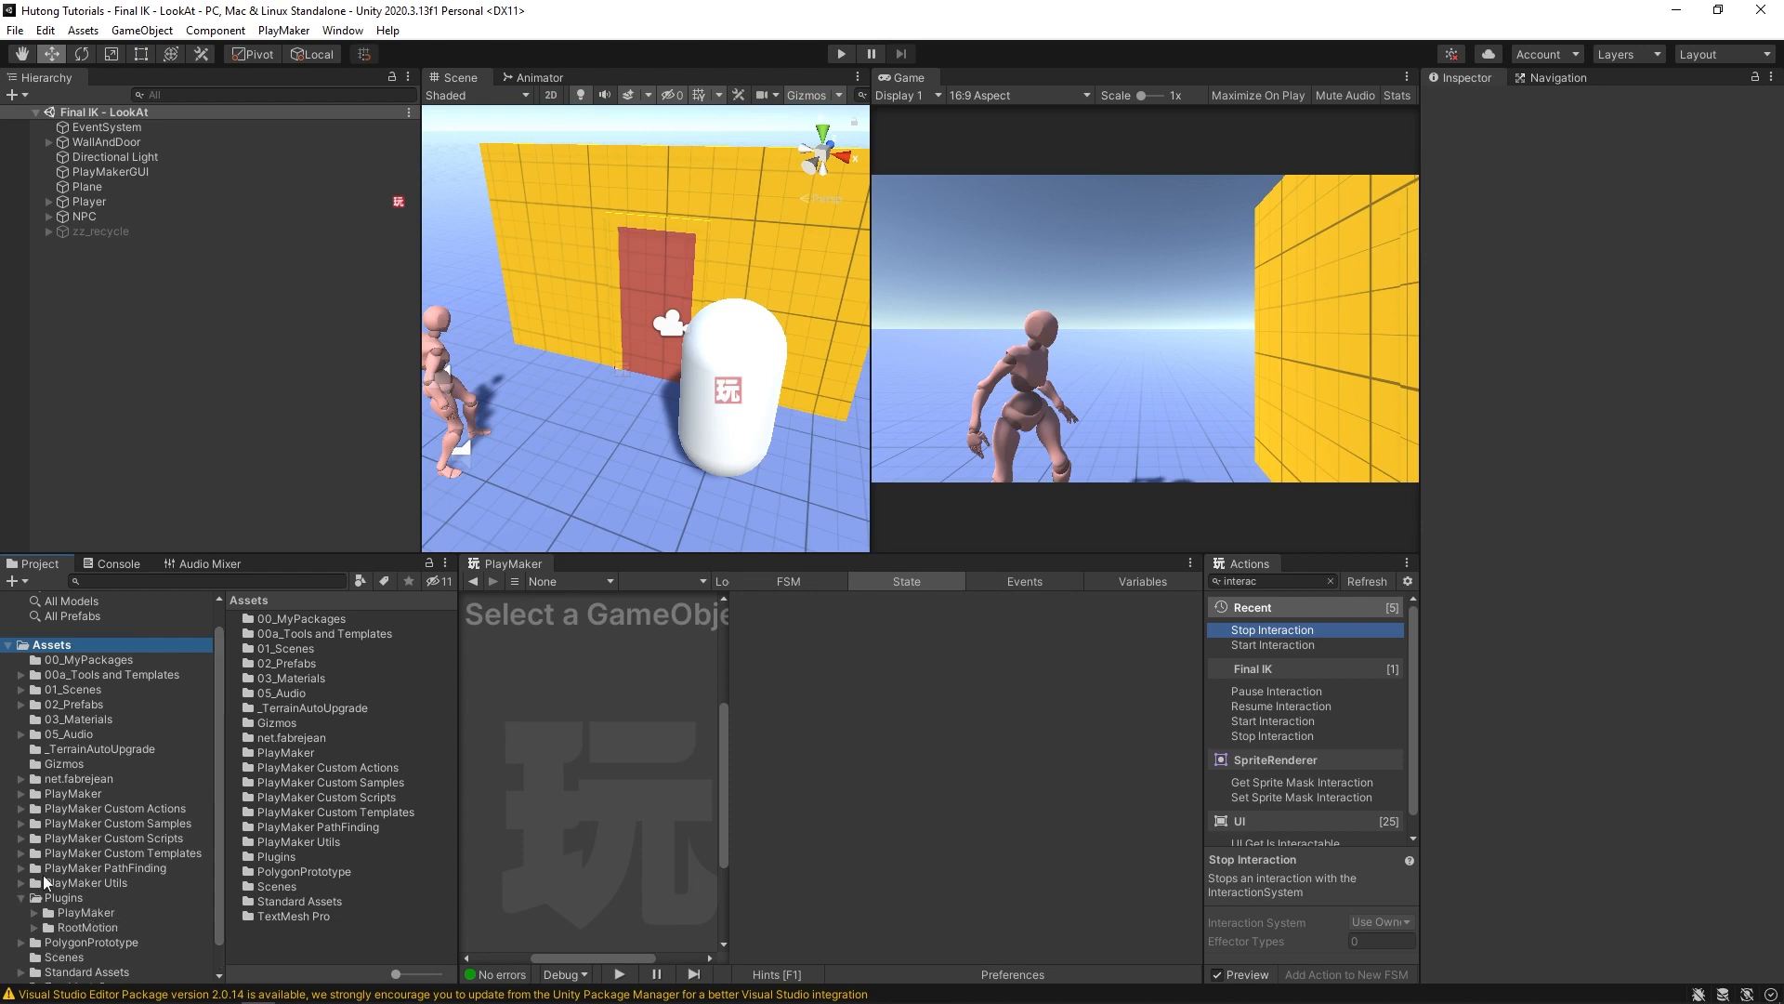
click(64, 868)
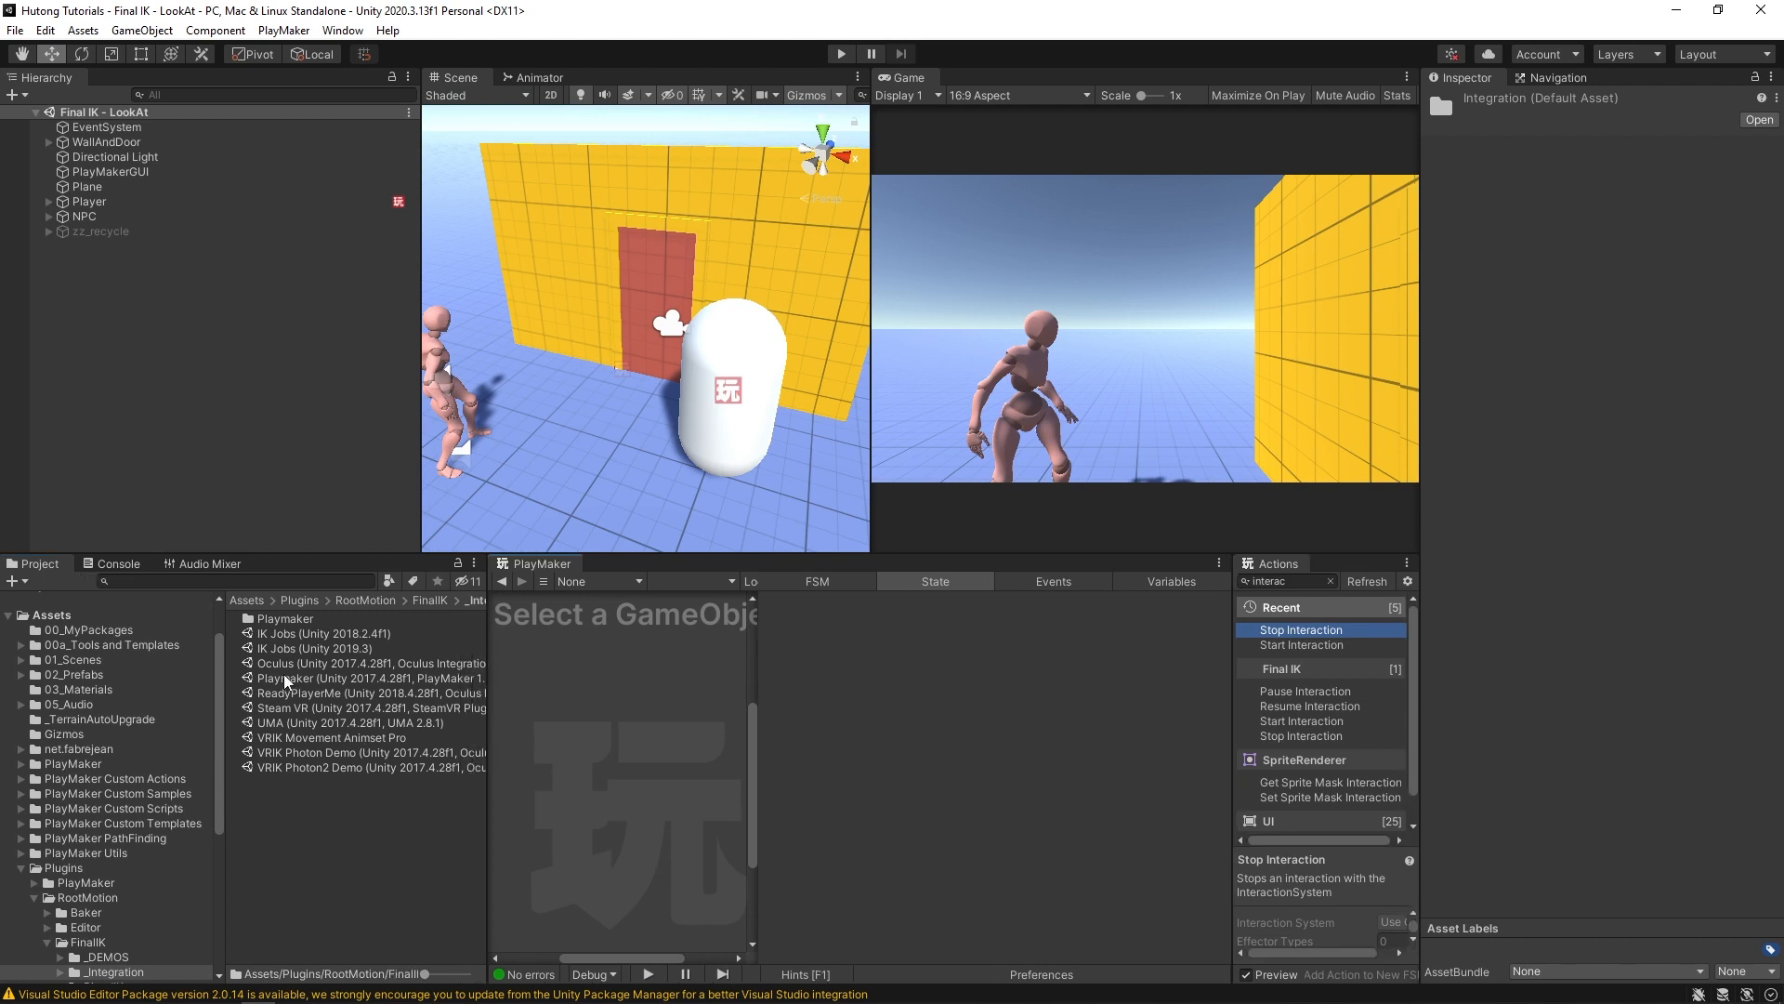
click(358, 679)
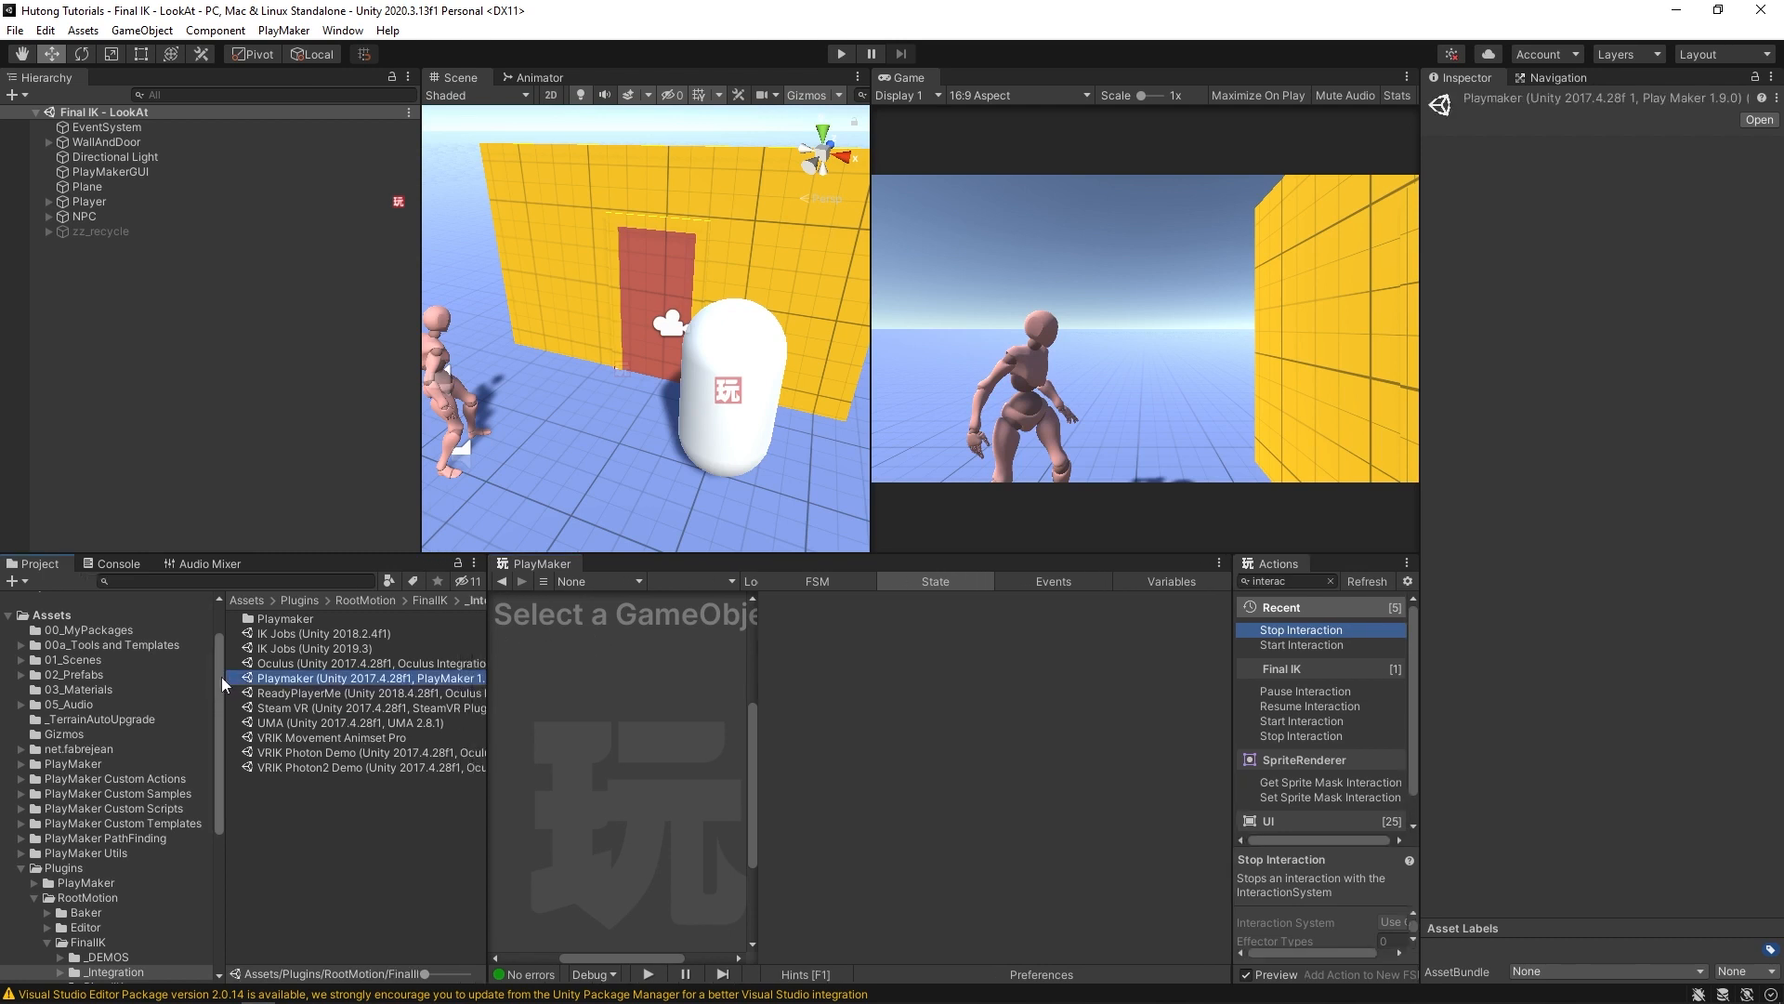
double_click(363, 676)
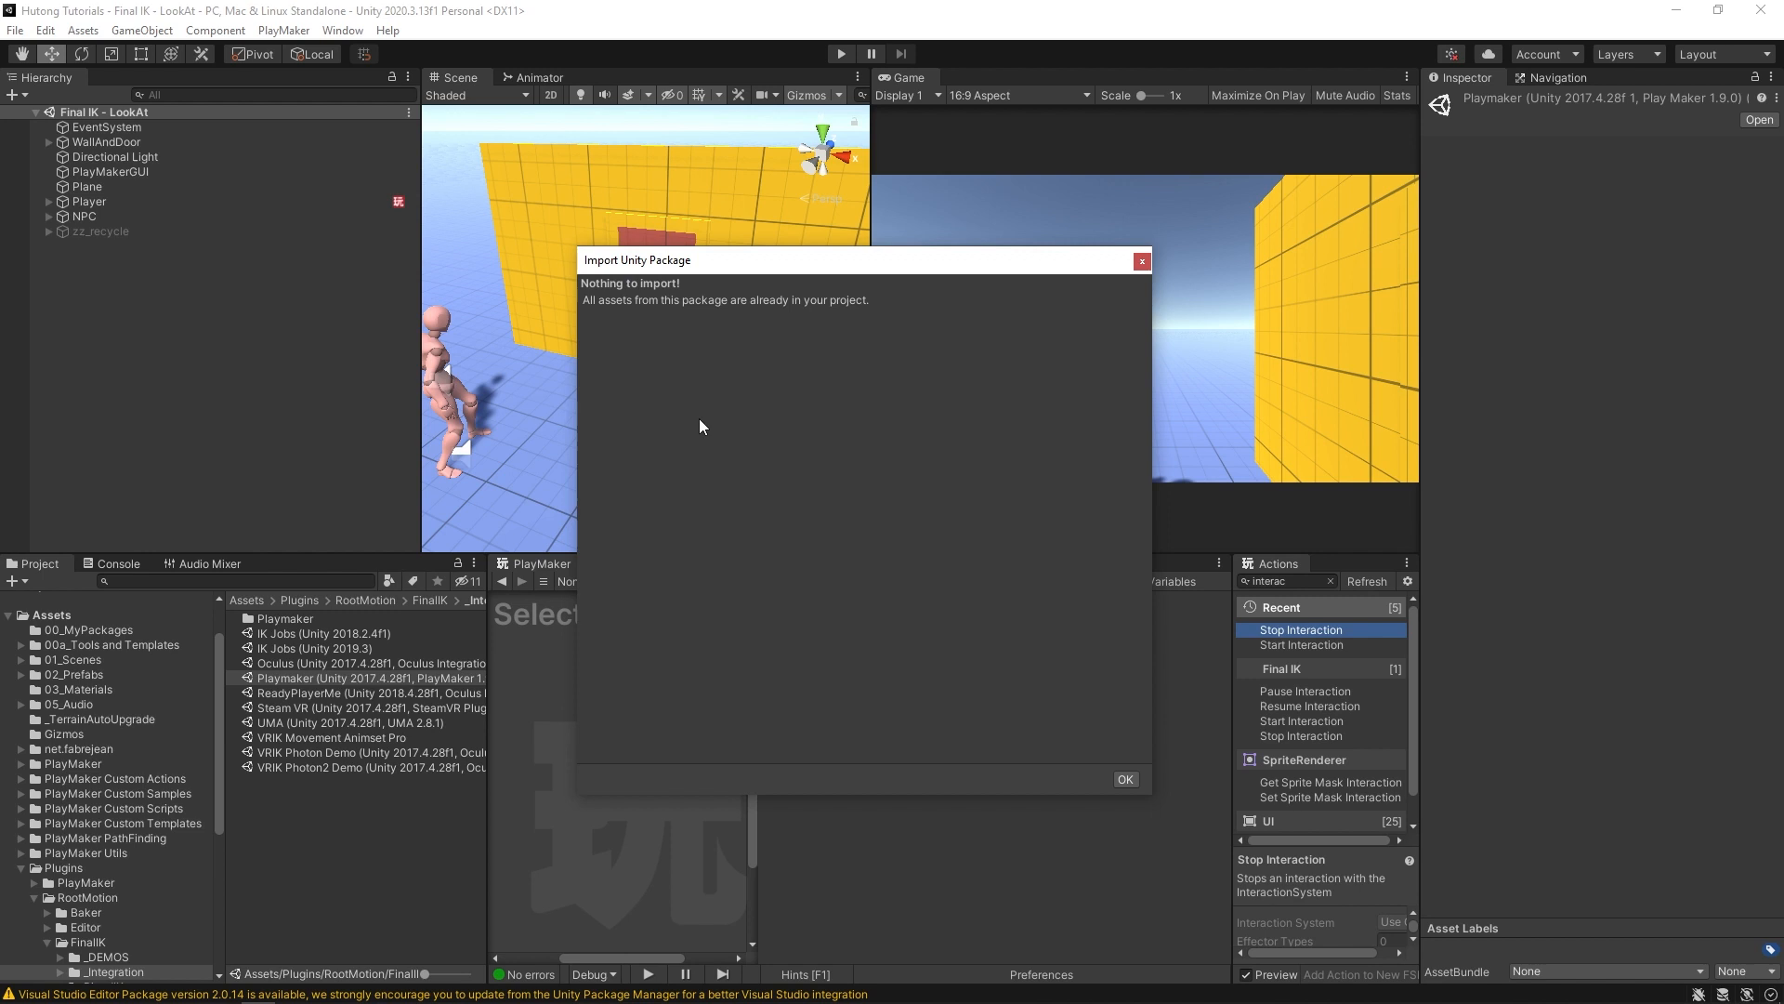
mouse_move(699, 400)
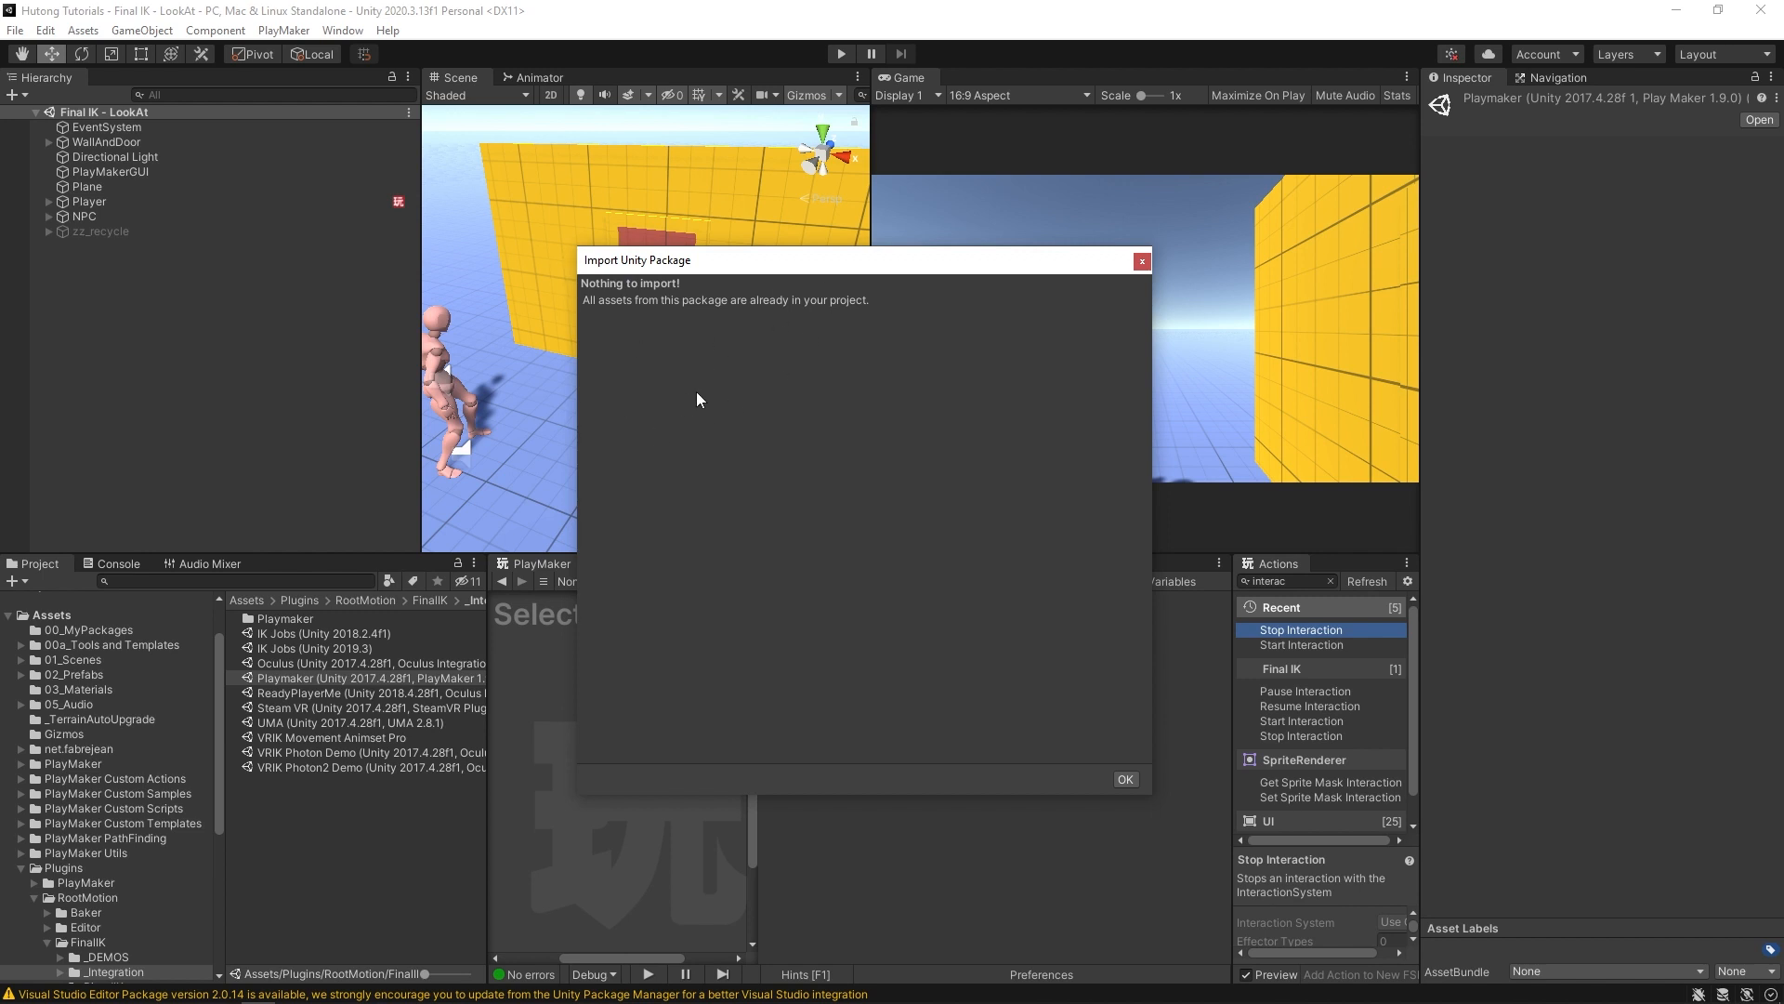
mouse_move(1067, 734)
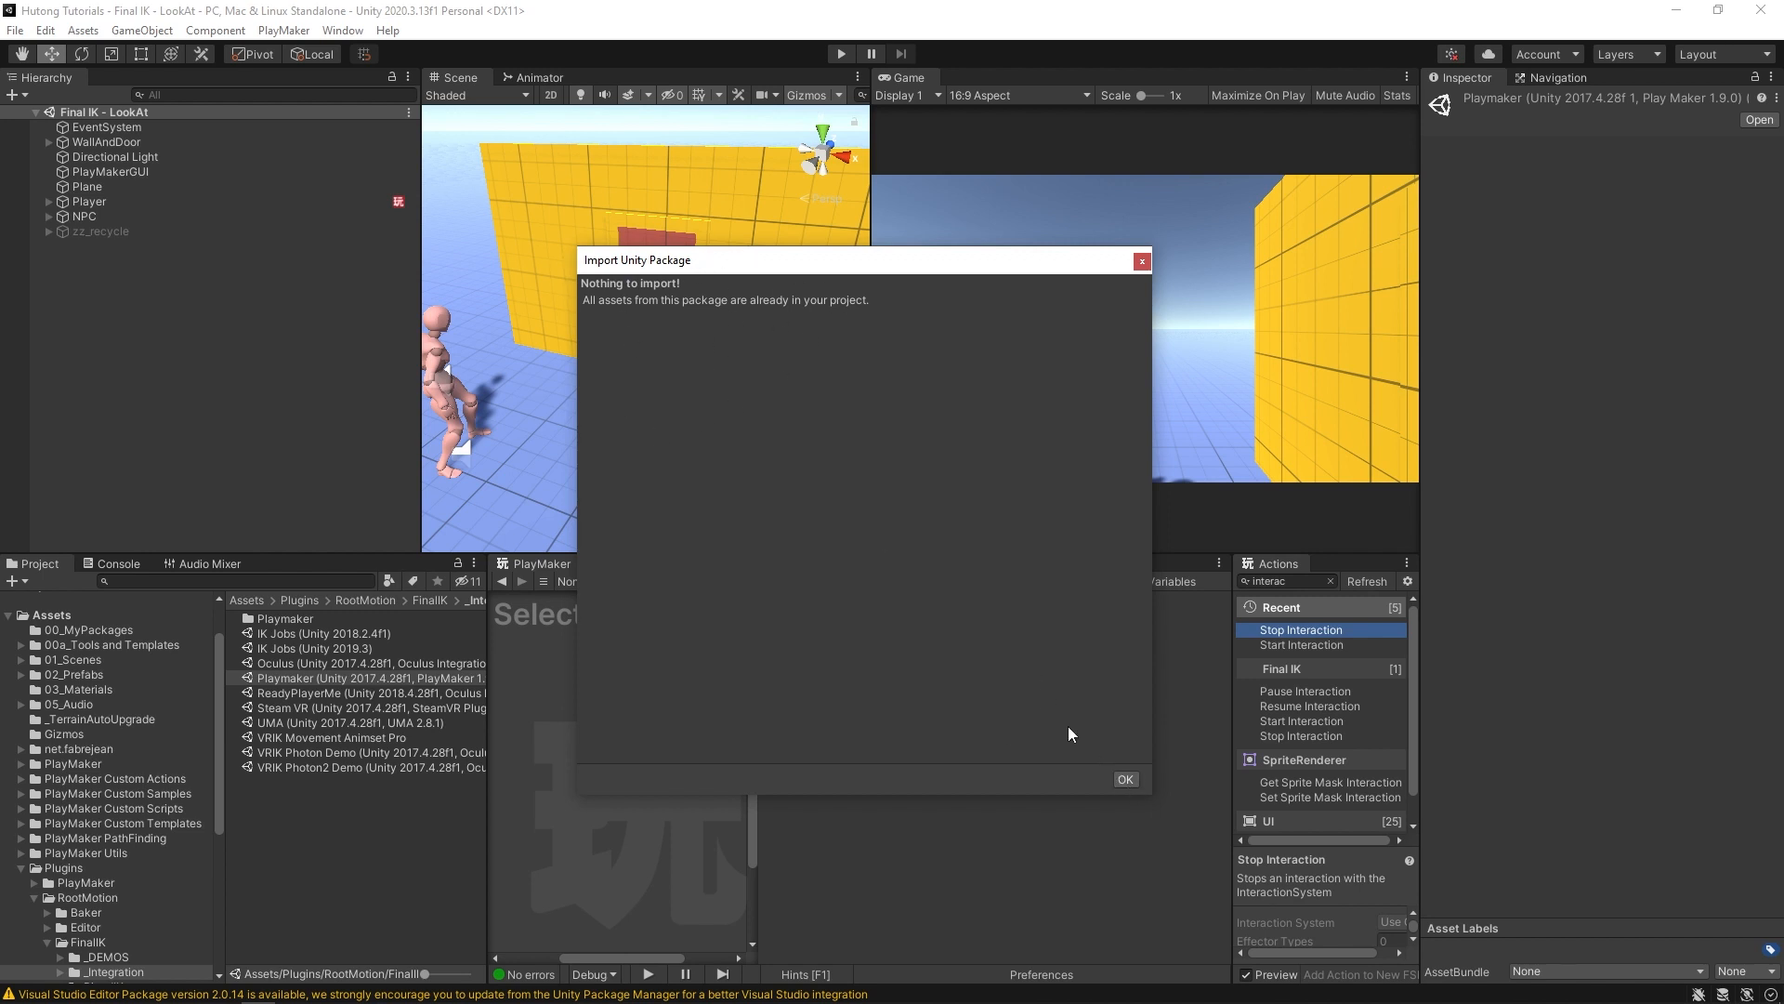
click(1123, 778)
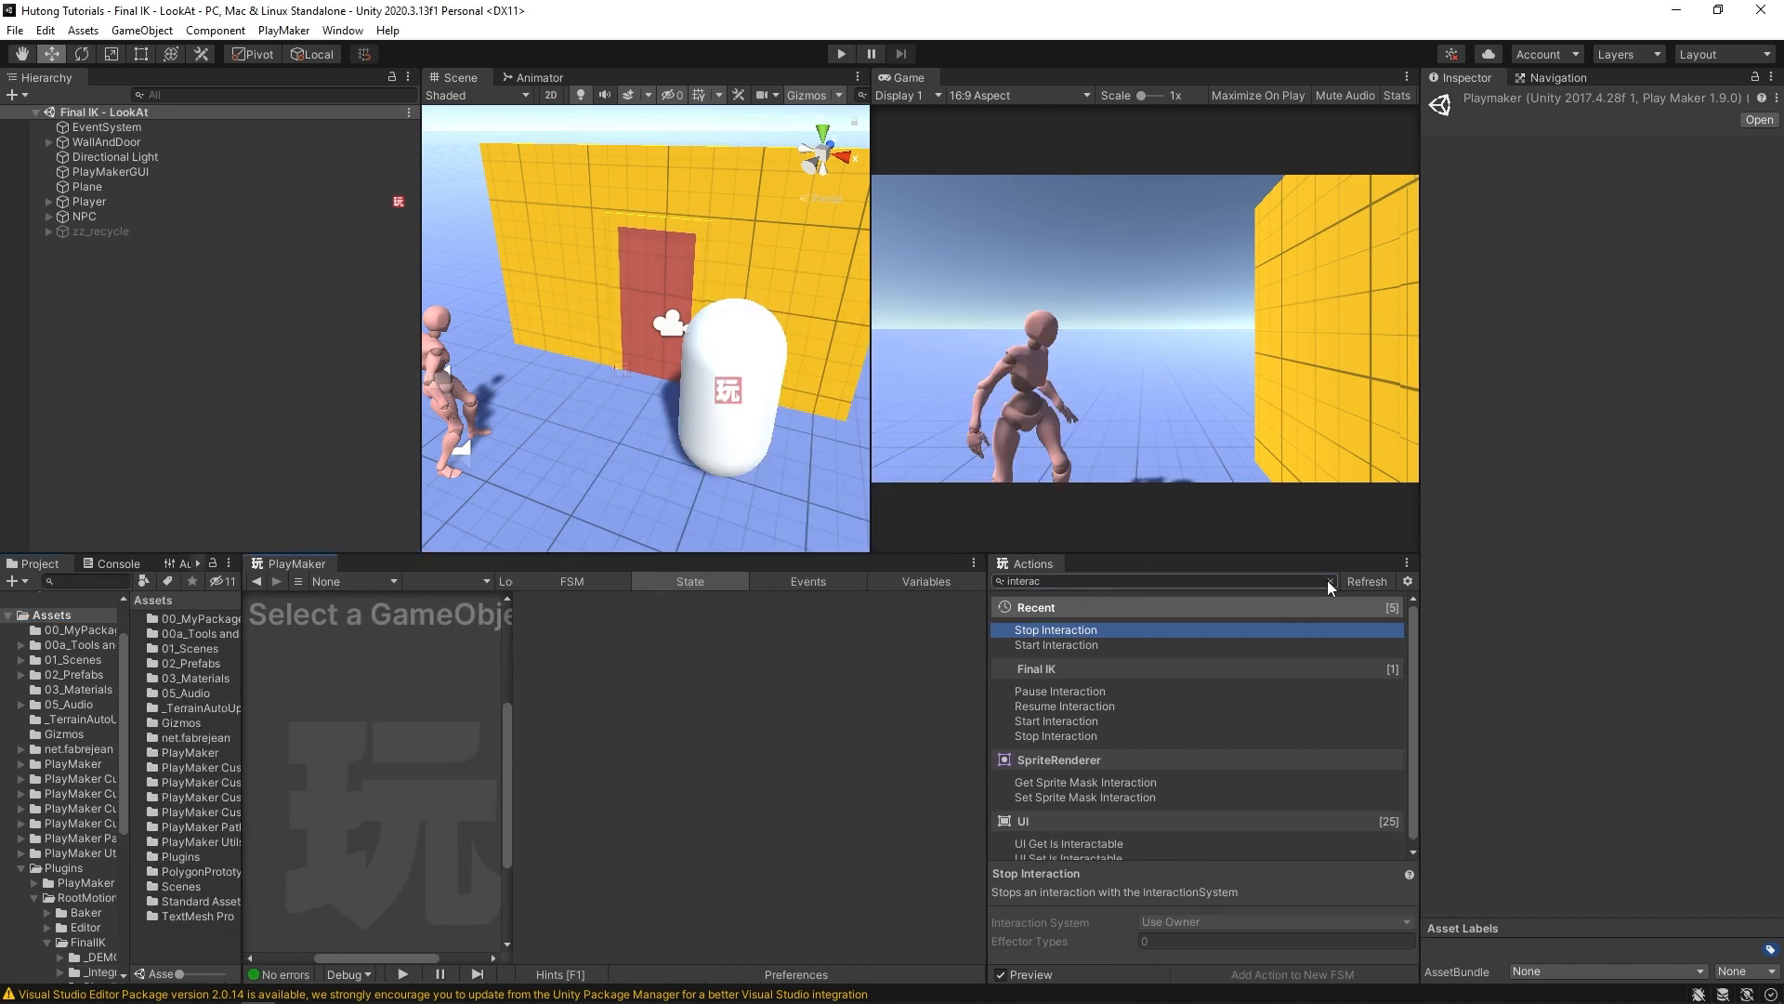
Step: Clear the Actions search and expand the Final IK category, viewing VRIK Locomotion and FBBIK Limb details
click(1327, 582)
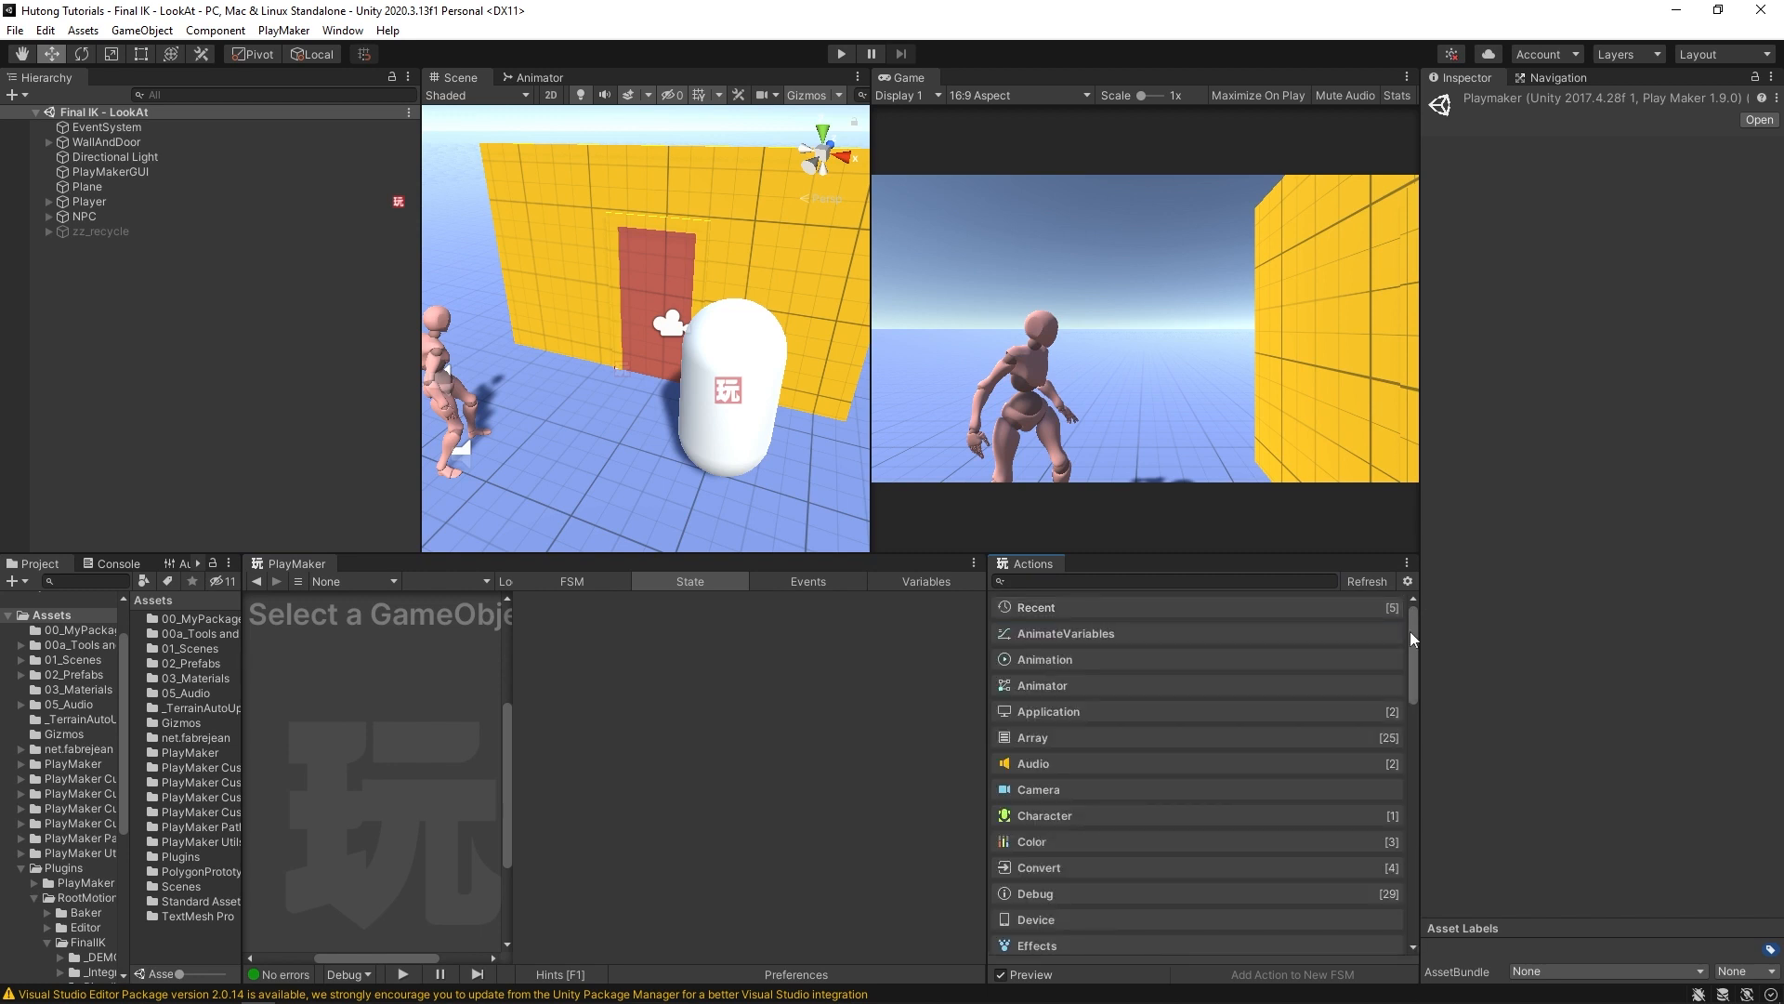
click(1031, 645)
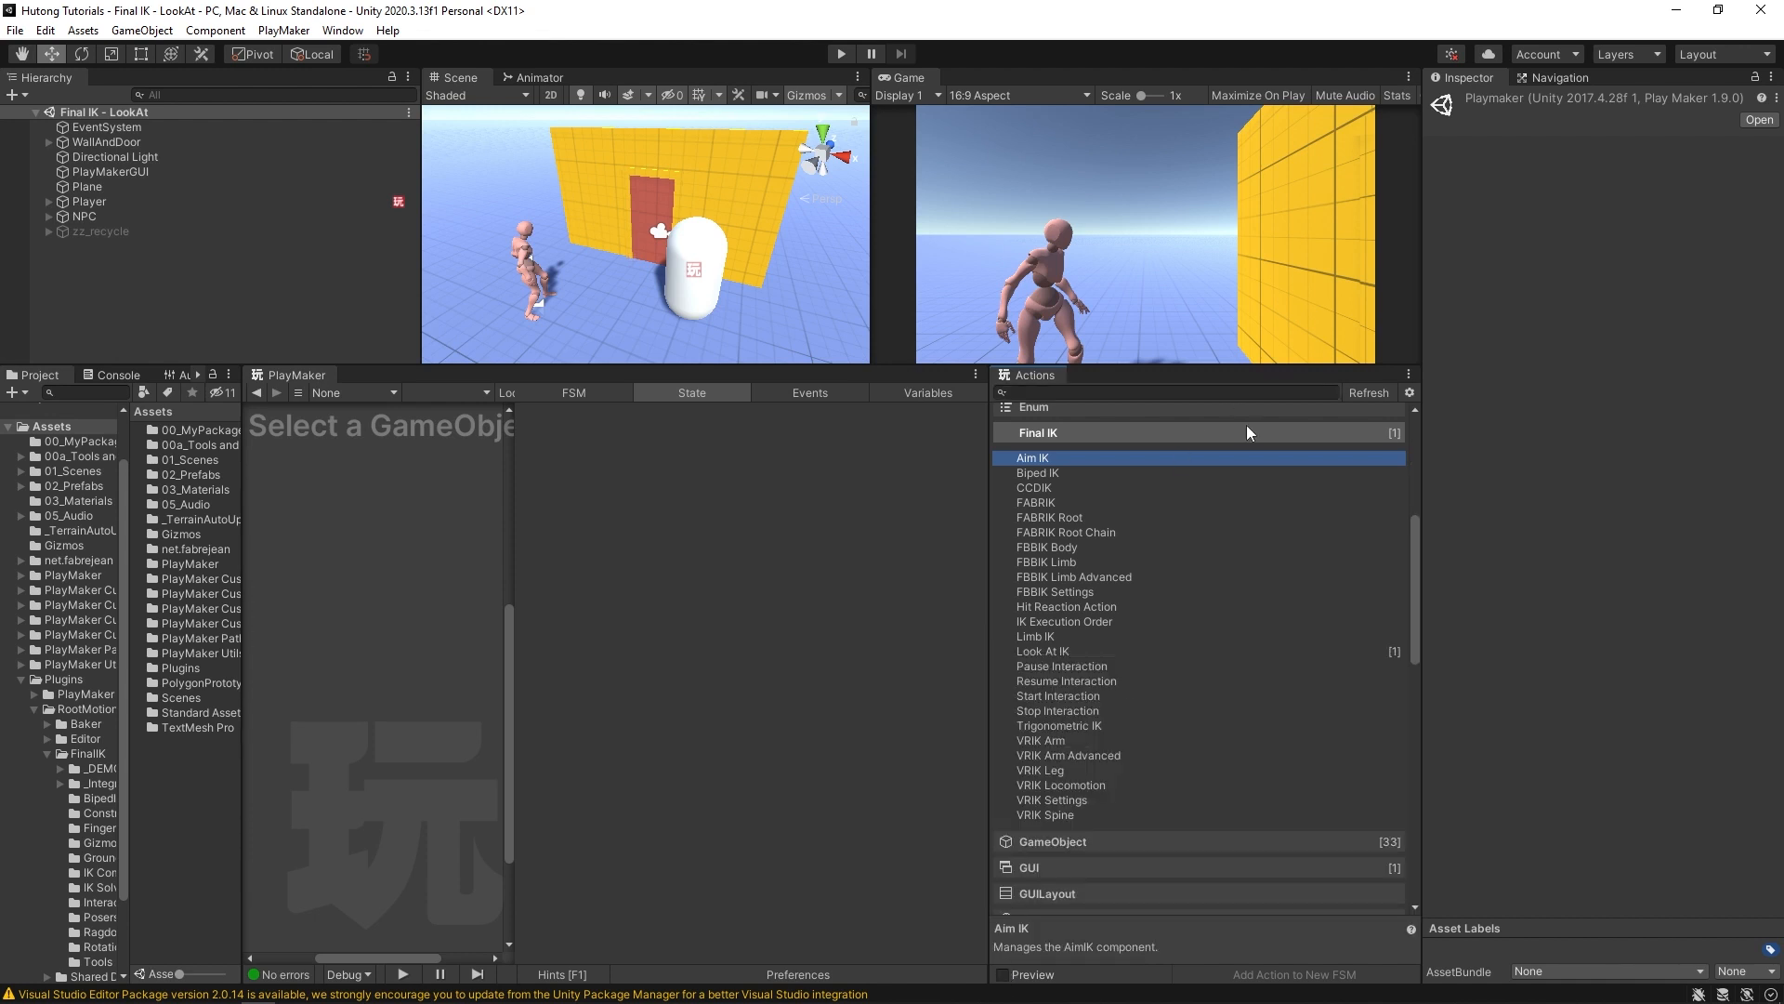
mouse_move(1072, 597)
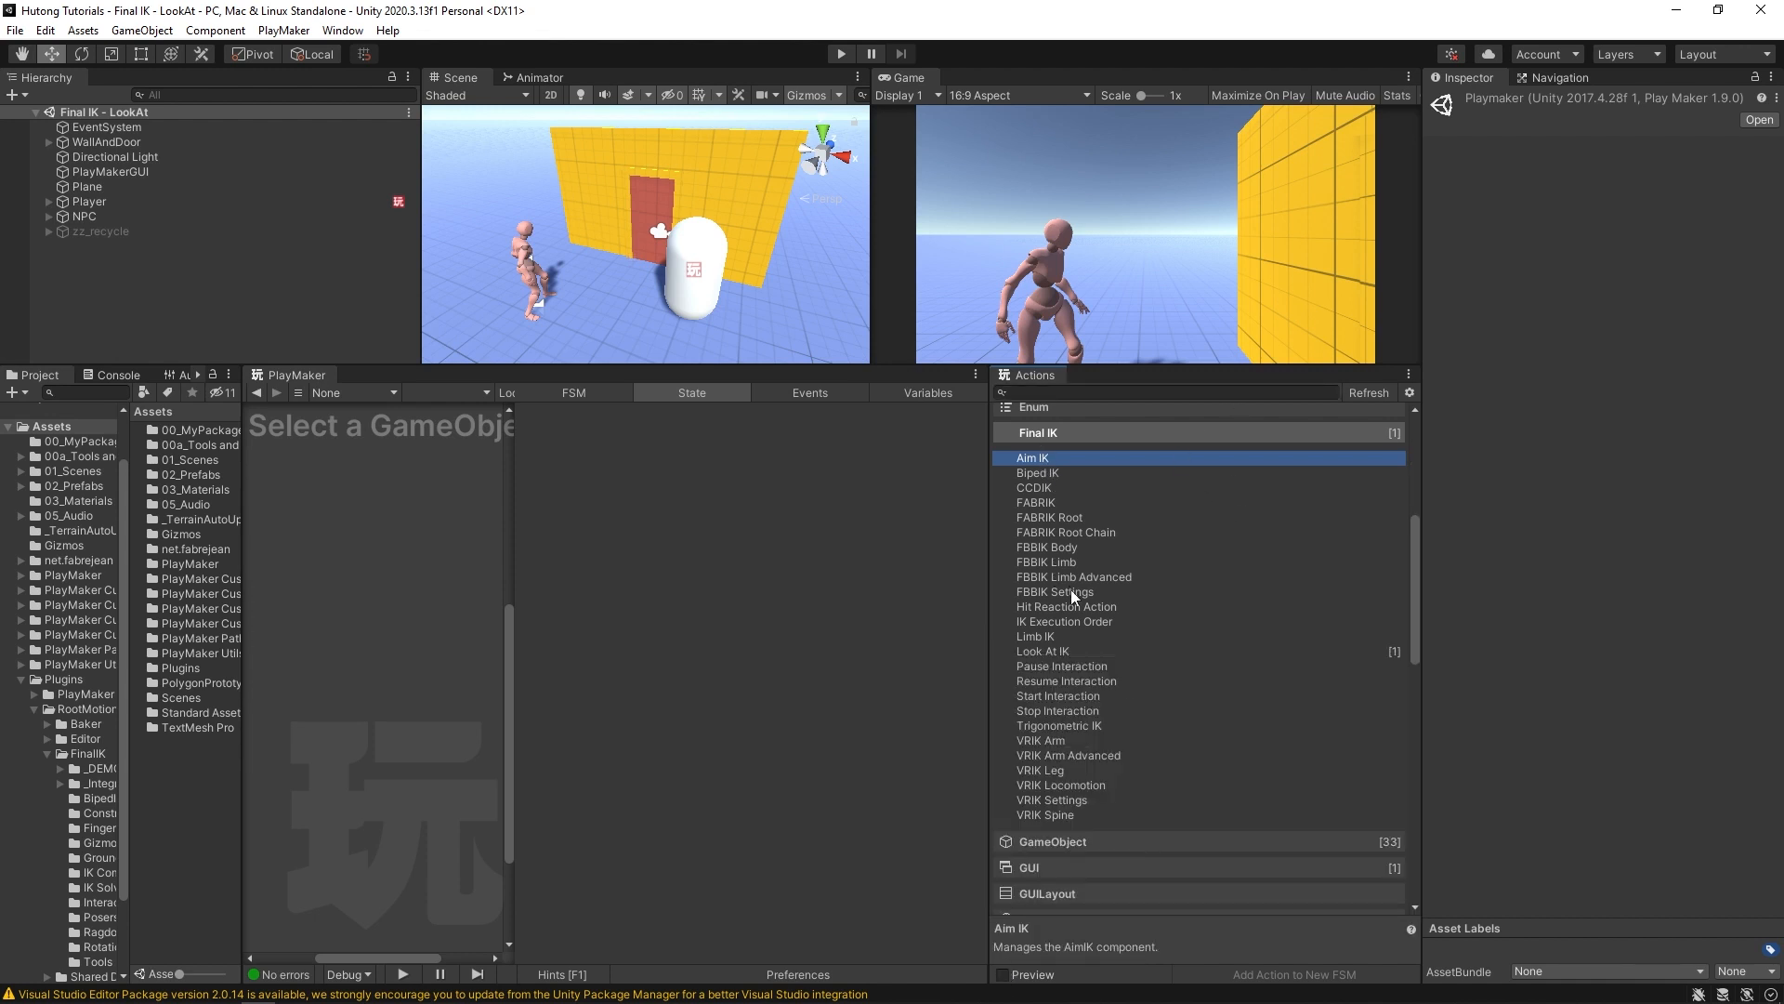
click(1060, 785)
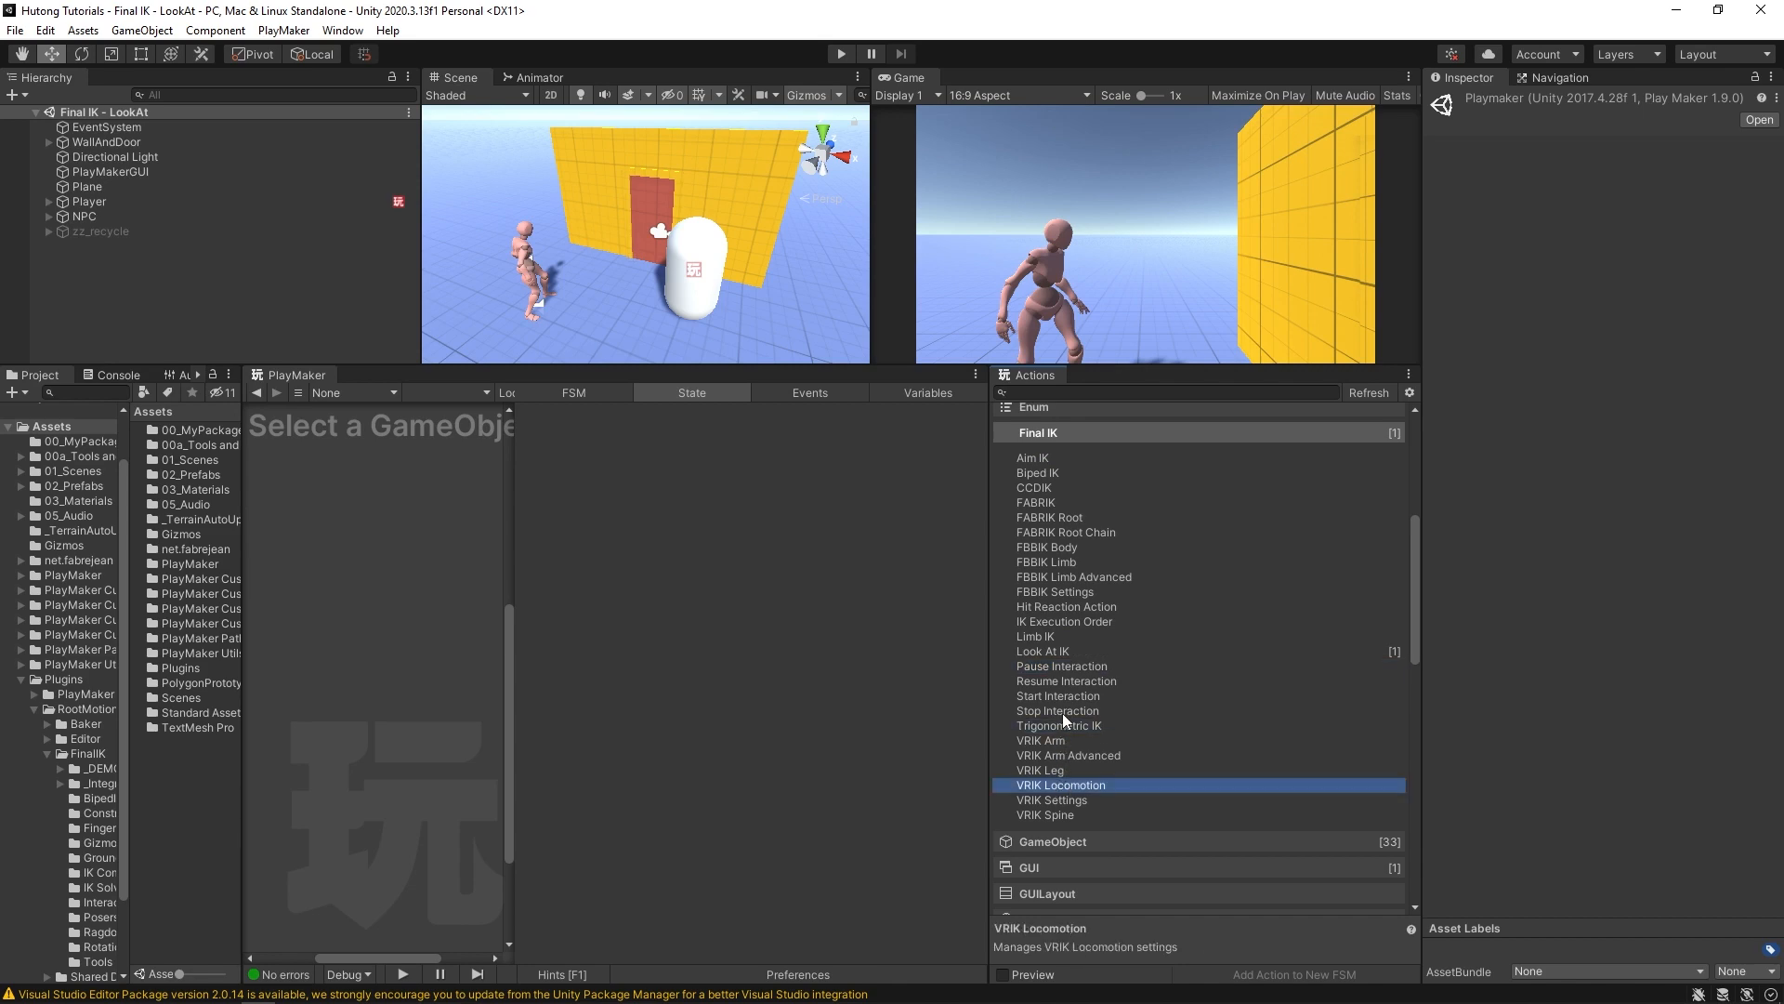
click(1046, 562)
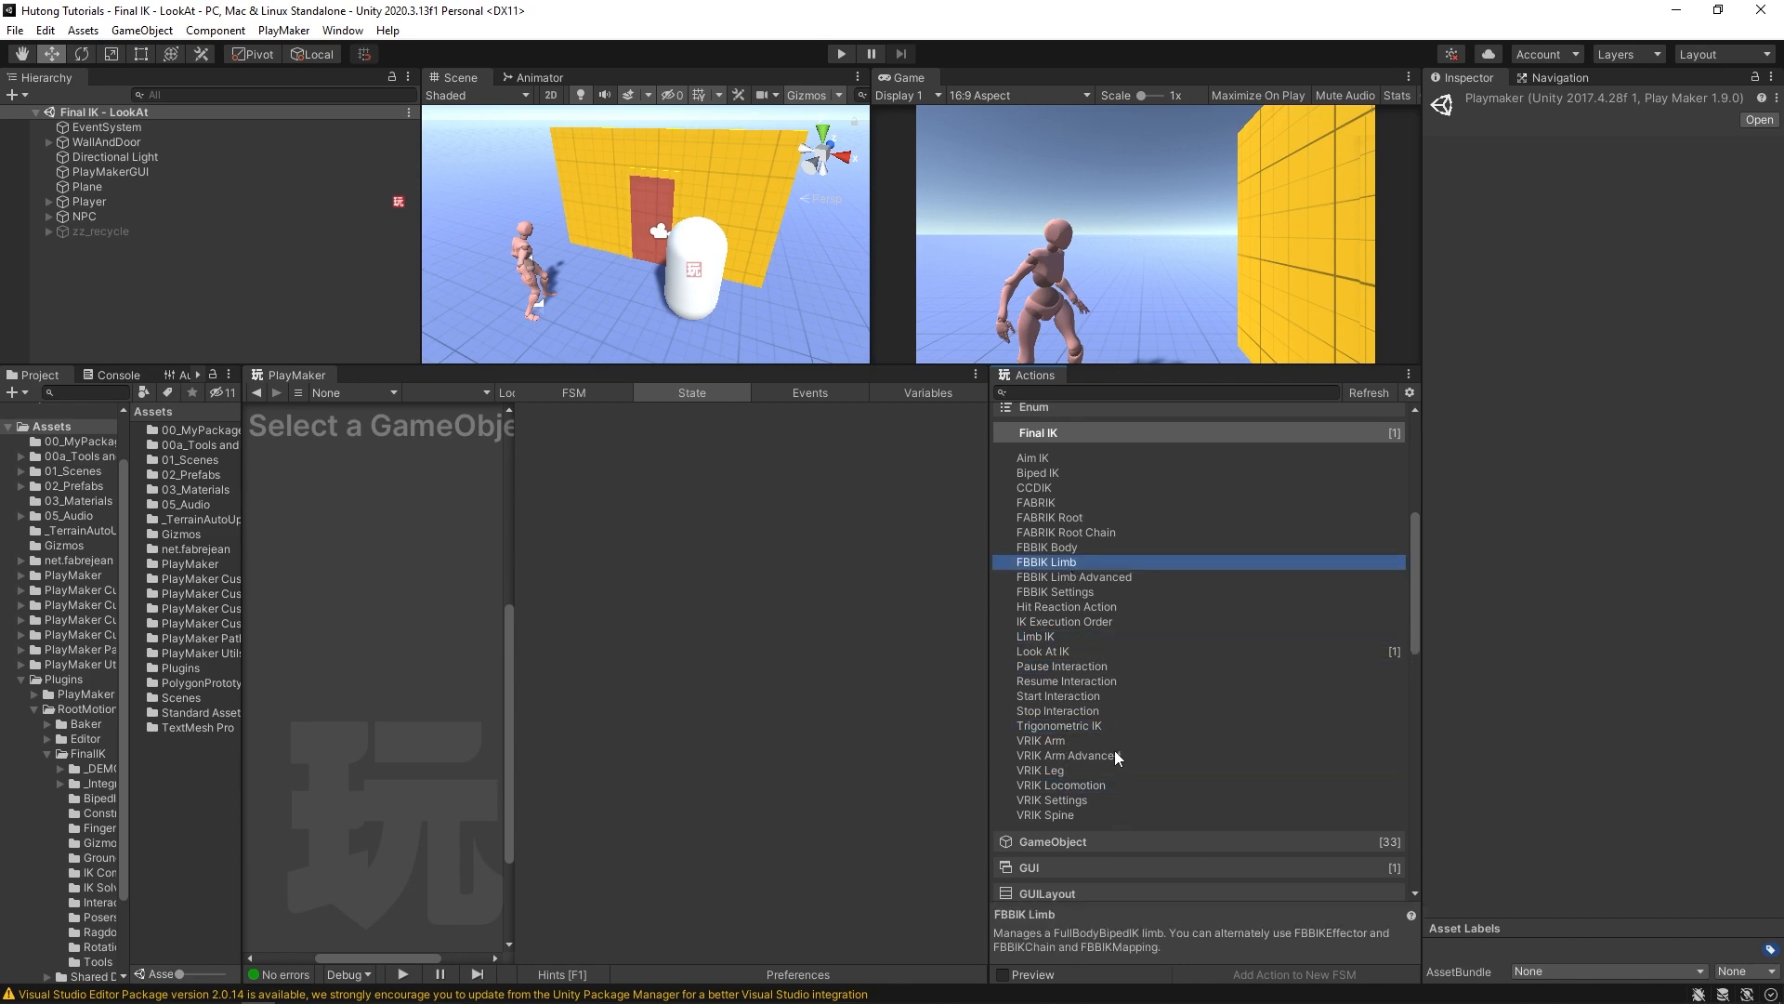